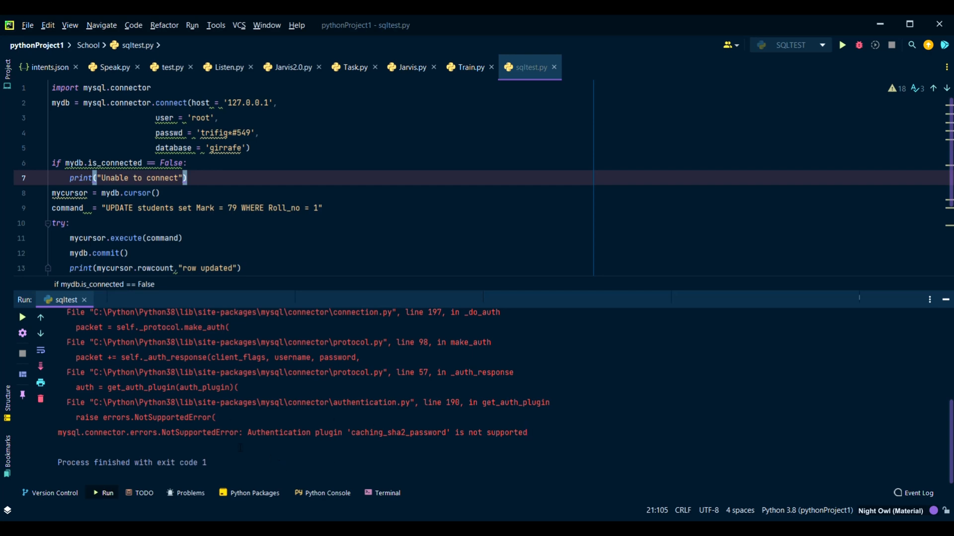
# Open a local terminal in the project folder below the authentication-plugin error output
pyautogui.click(387, 493)
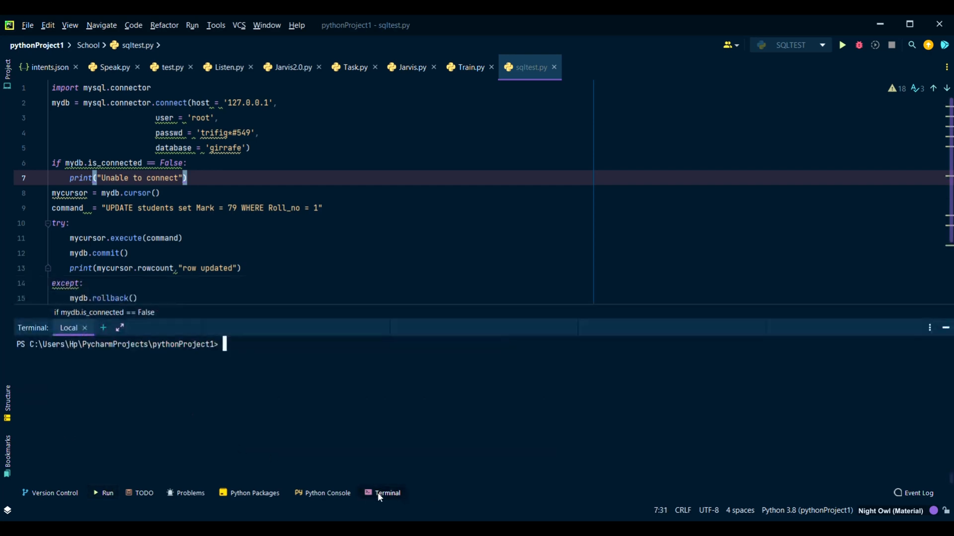
pyautogui.moveTo(502, 360)
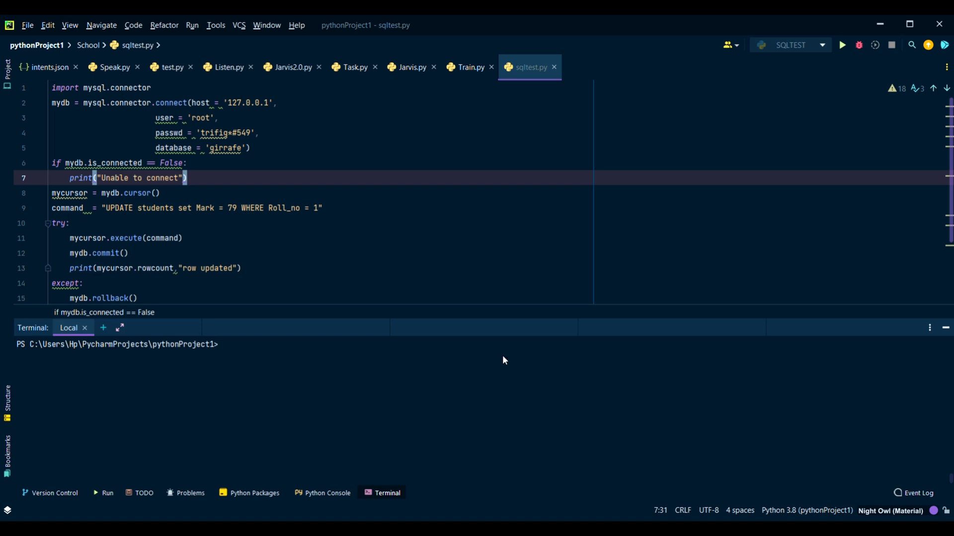
pyautogui.moveTo(380, 373)
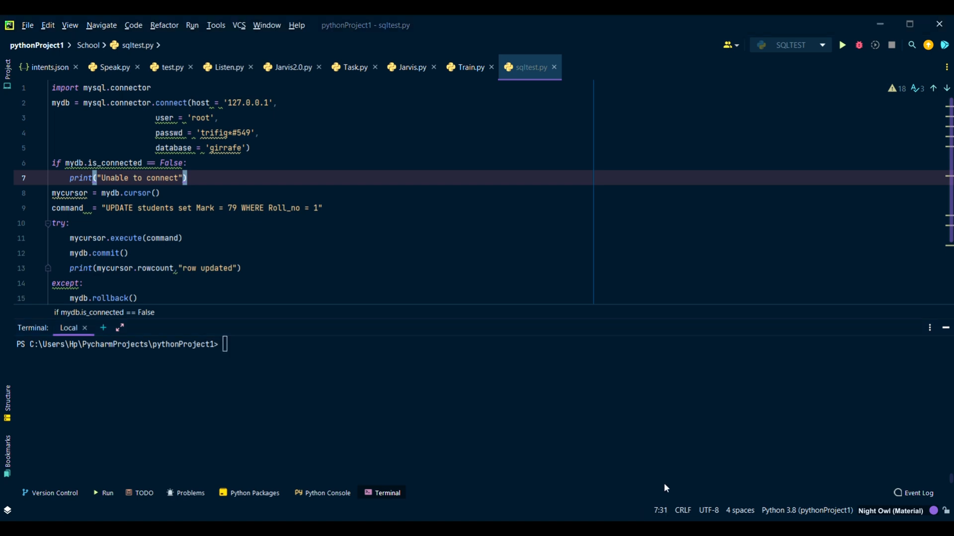
pyautogui.moveTo(371, 127)
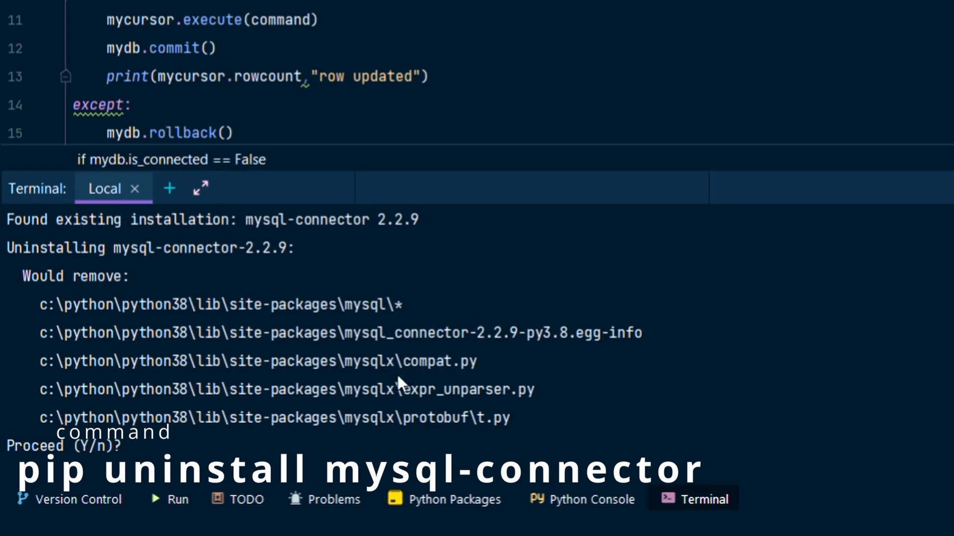
# Confirm uninstalling mysql-connector 2.2.9 by answering y at the pip prompt
pyautogui.write('y')
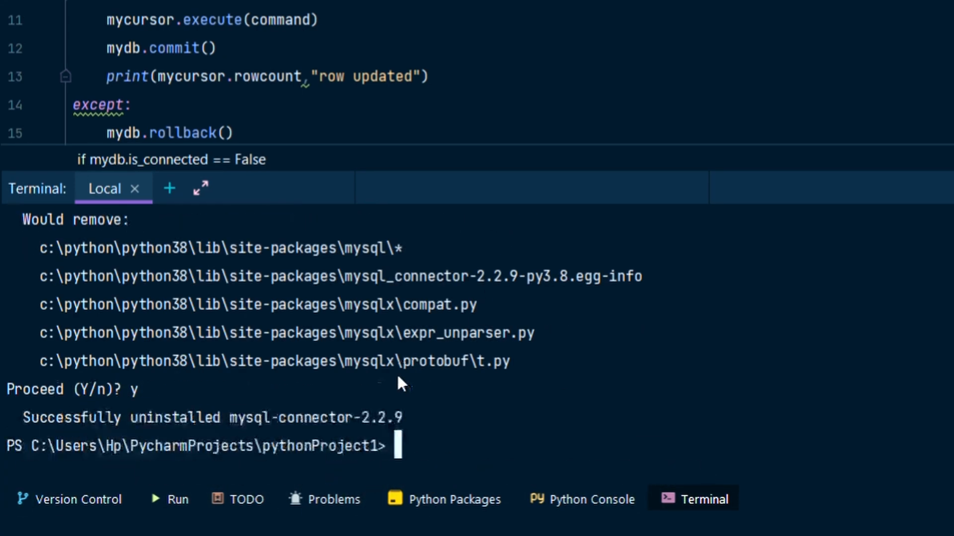
pyautogui.moveTo(426, 438)
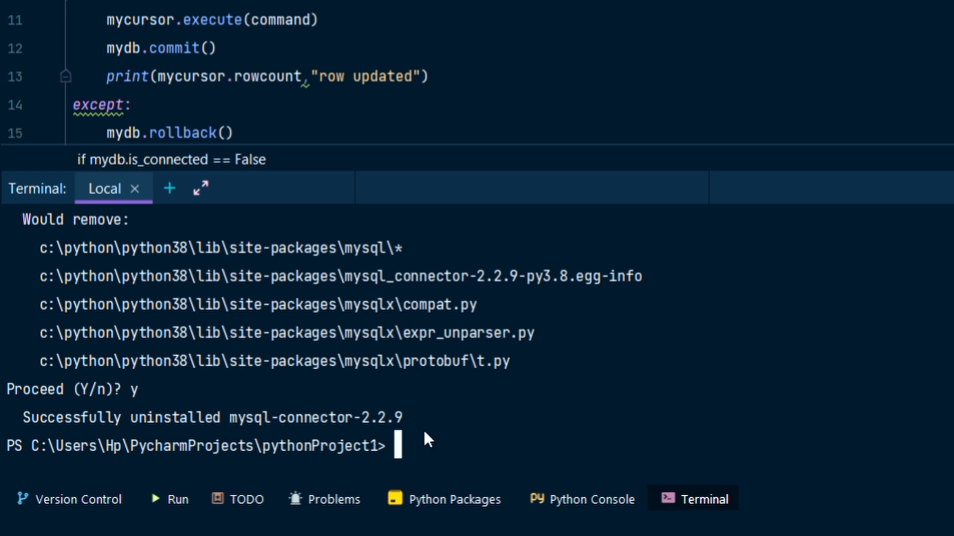
pyautogui.moveTo(425, 441)
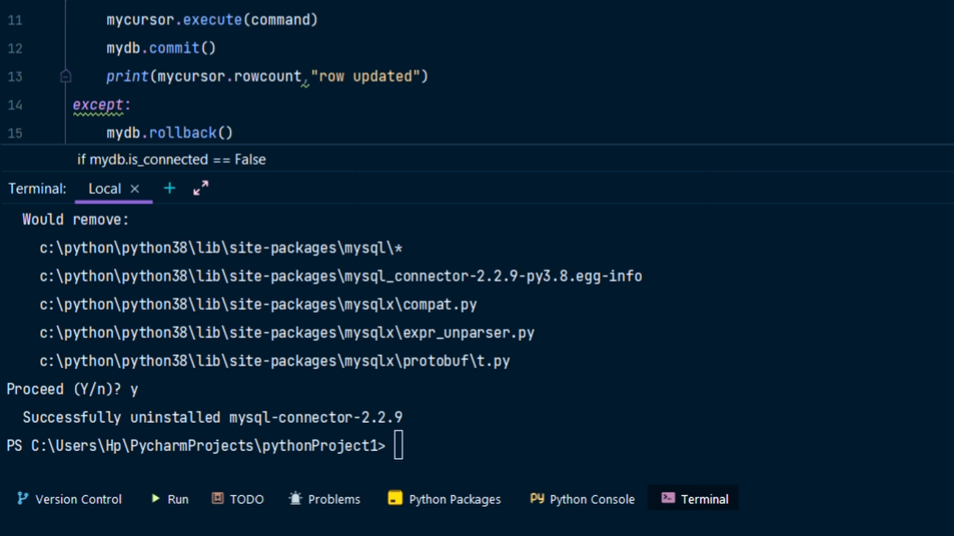
pyautogui.moveTo(564, 303)
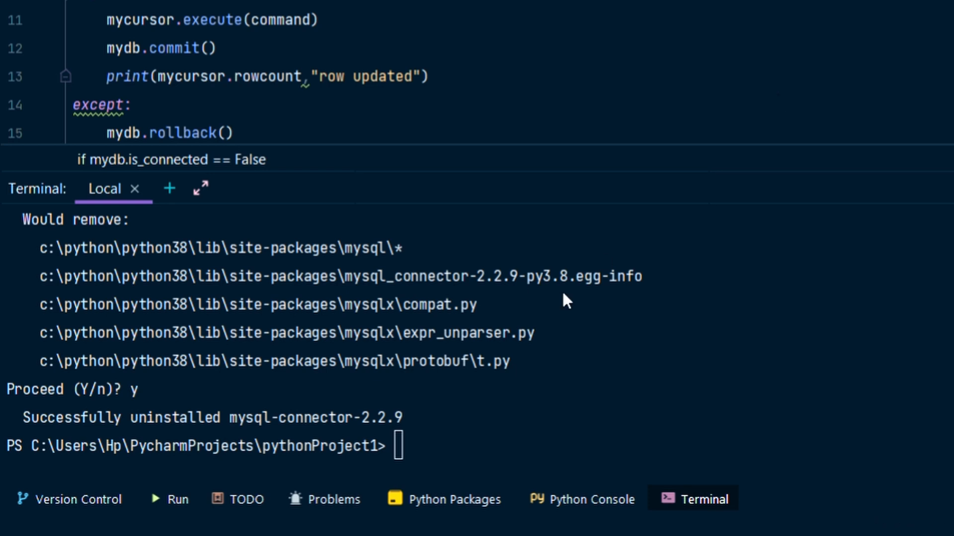
pyautogui.moveTo(447, 447)
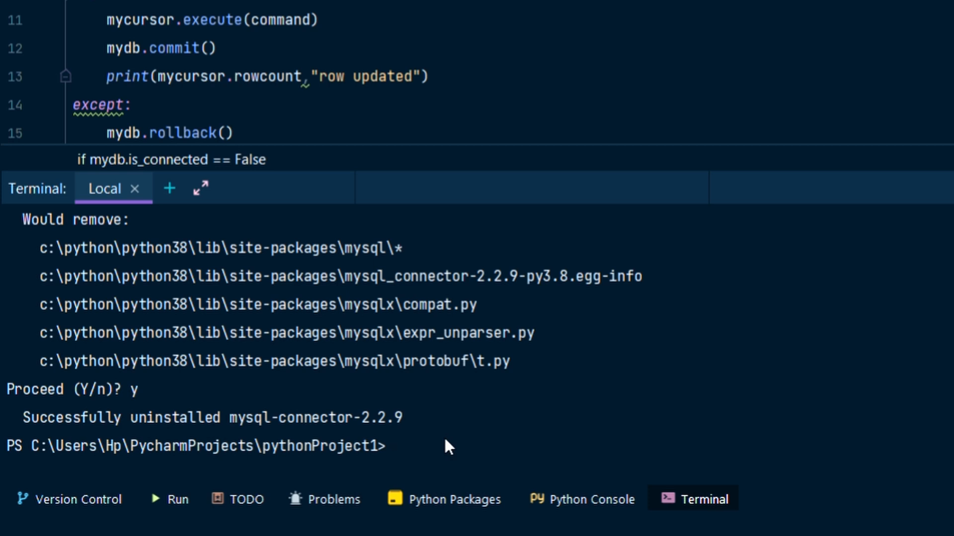
pyautogui.moveTo(424, 448)
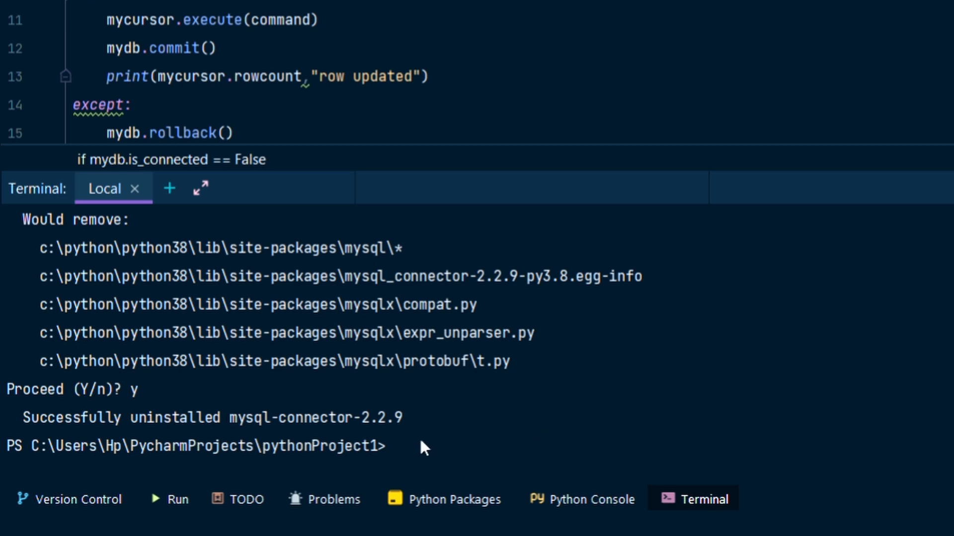
pyautogui.moveTo(752, 434)
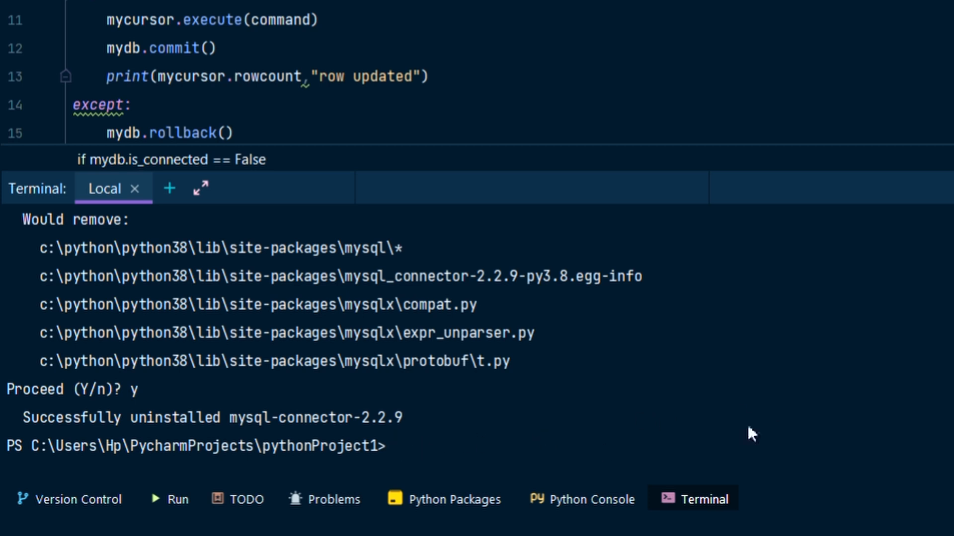
pyautogui.moveTo(424, 452)
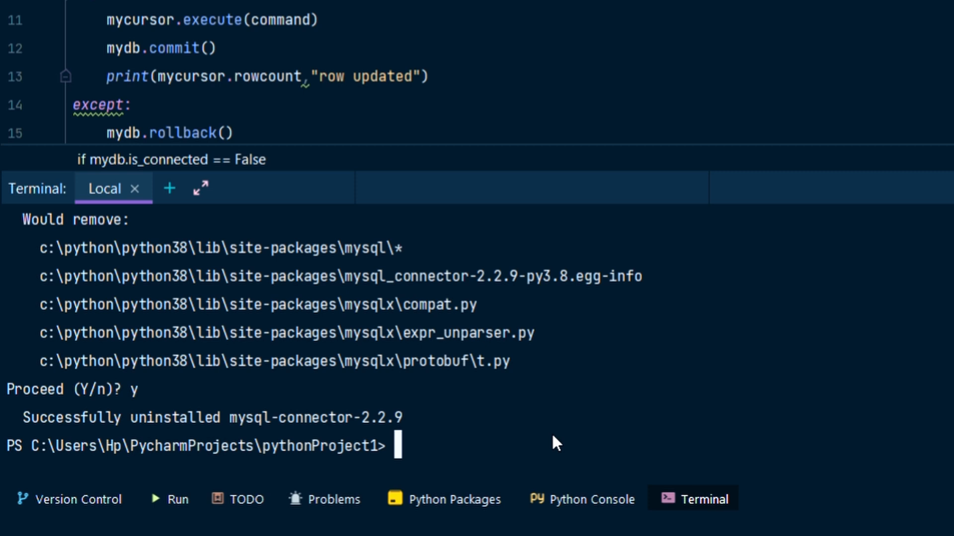
# Run pip uninstall mysql-connector-python to remove version 2.0.4
pyautogui.write('pip uninstall mysql-connector-python')
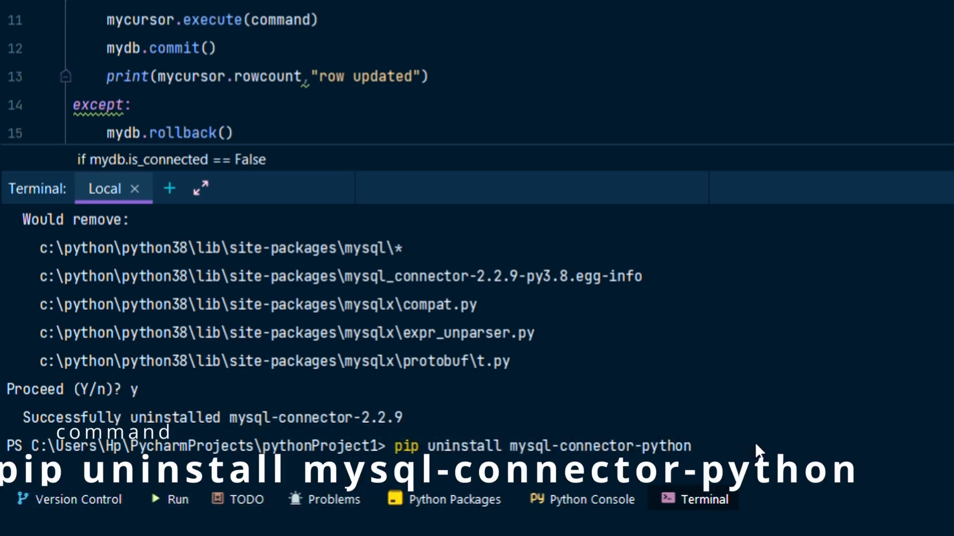
pyautogui.scroll(-3)
pyautogui.write('y')
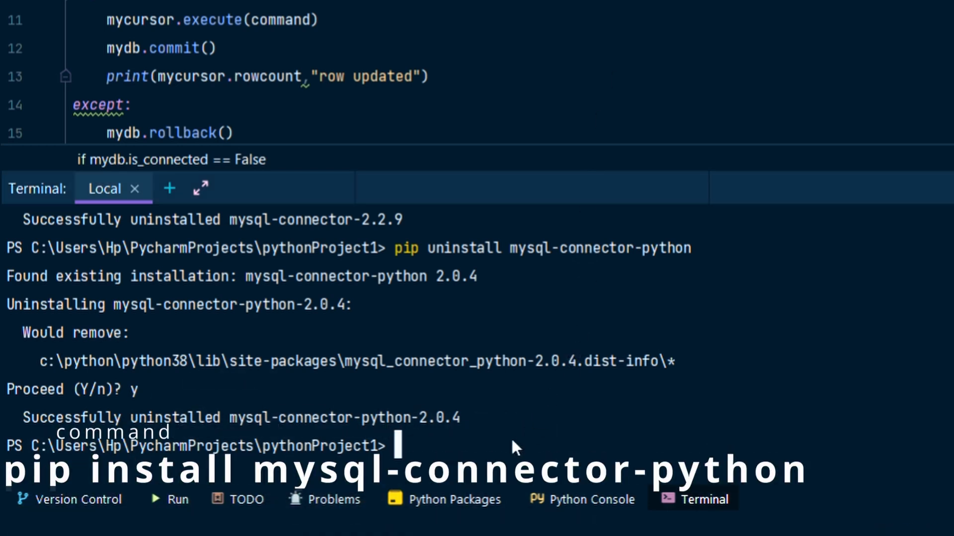
# Run pip install mysql-connector-python, which installs version 8.0.28
pyautogui.write('pip install mysql-connector-python')
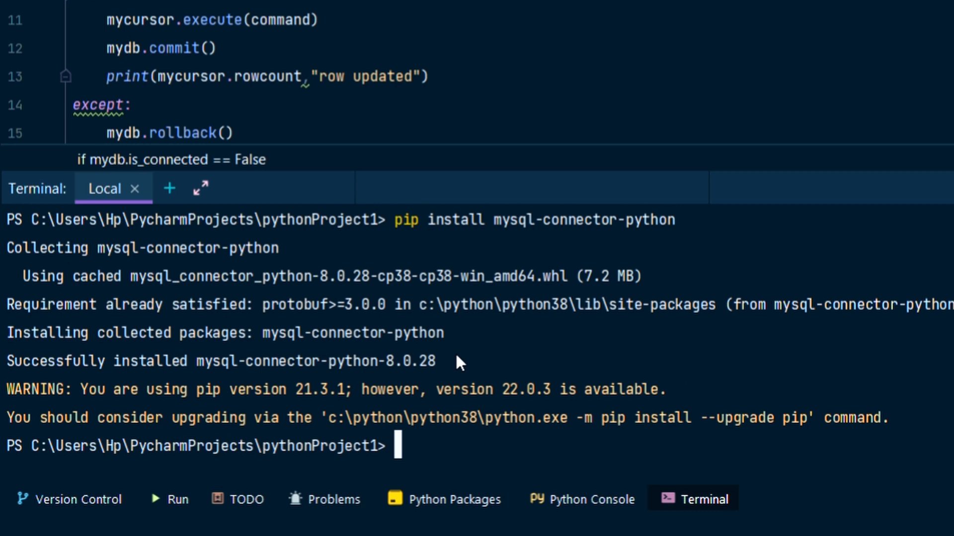
pyautogui.moveTo(562, 345)
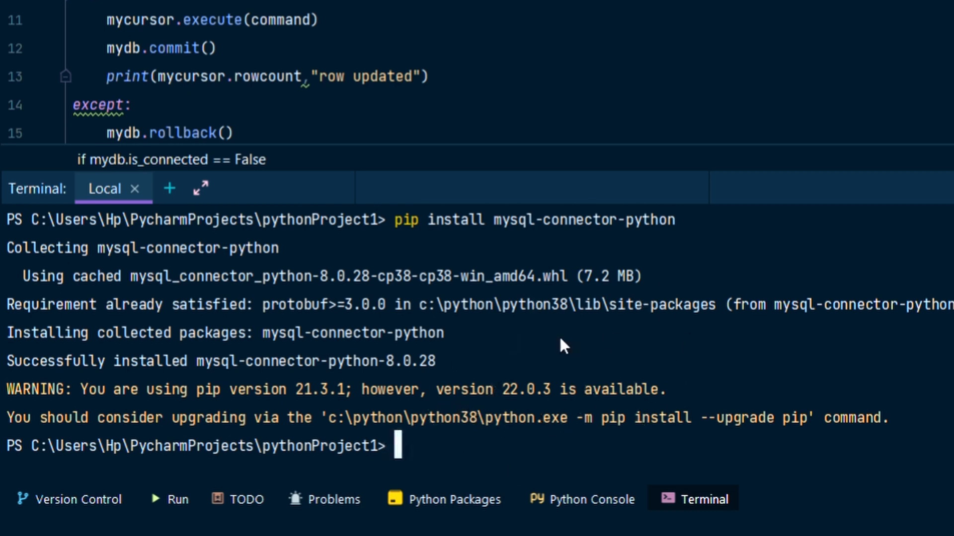
pyautogui.moveTo(478, 347)
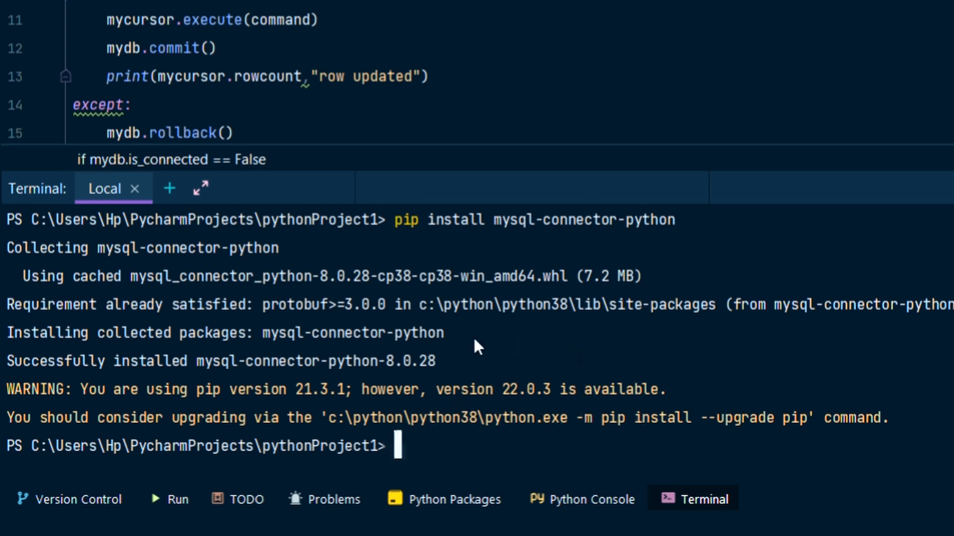
pyautogui.moveTo(679, 507)
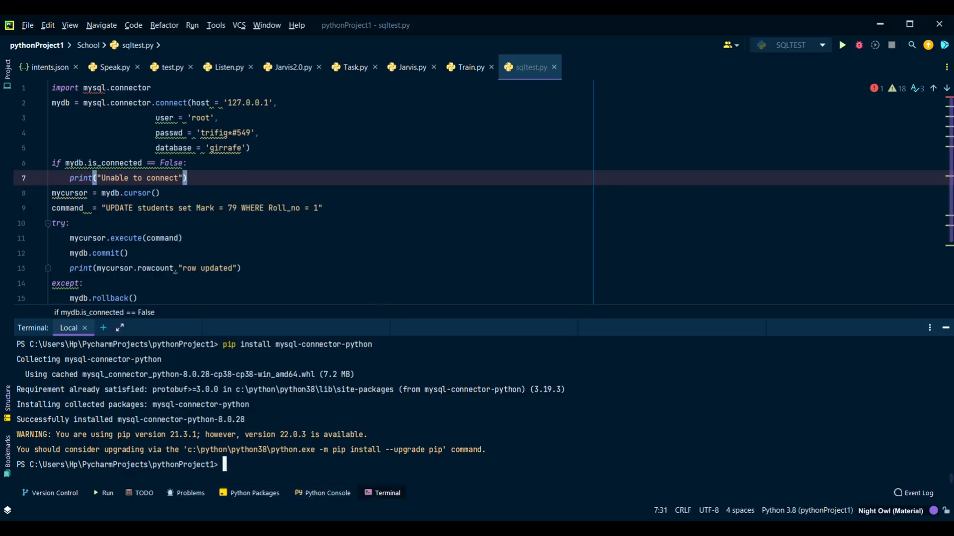
pyautogui.moveTo(841, 45)
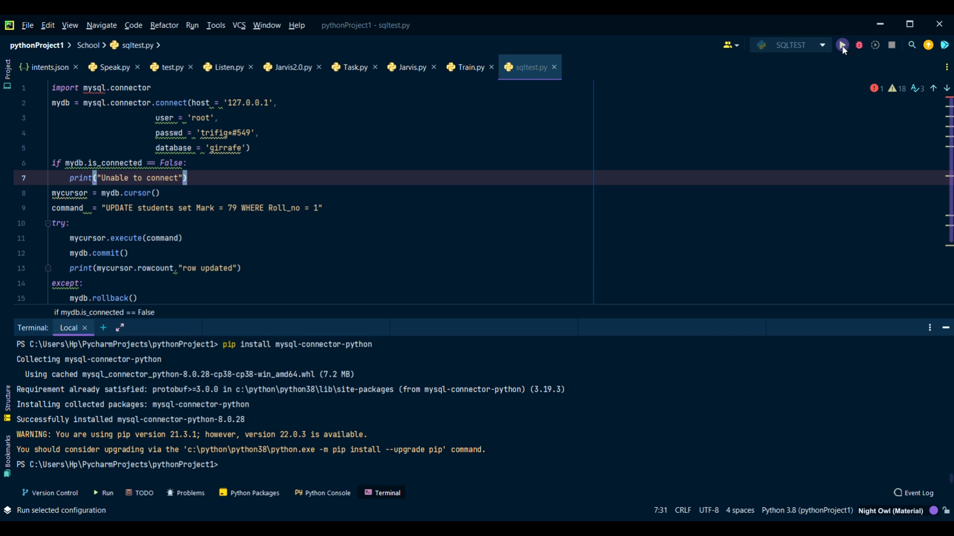
# Run sqltest.py, change Mark to 80, rerun, and select the '1 row updated' output
pyautogui.click(842, 44)
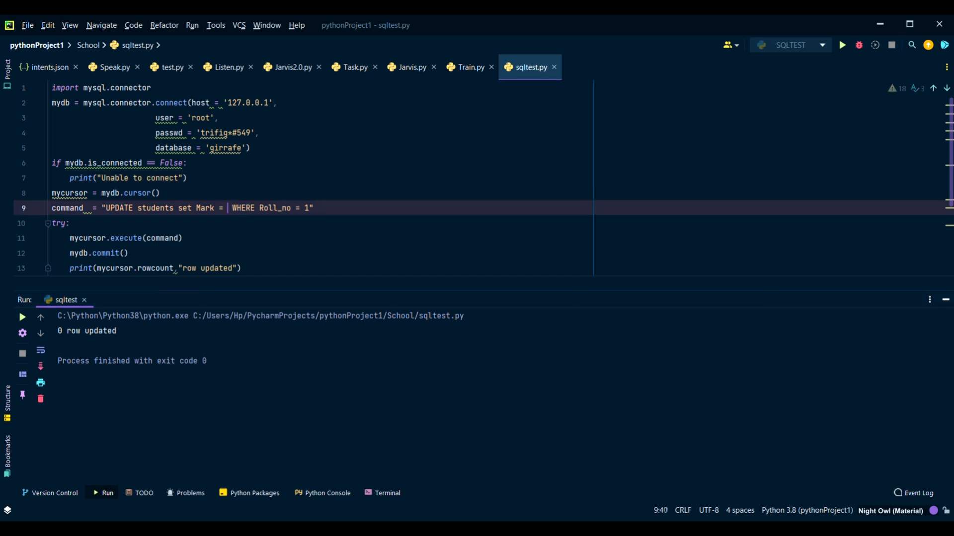
pyautogui.write('80')
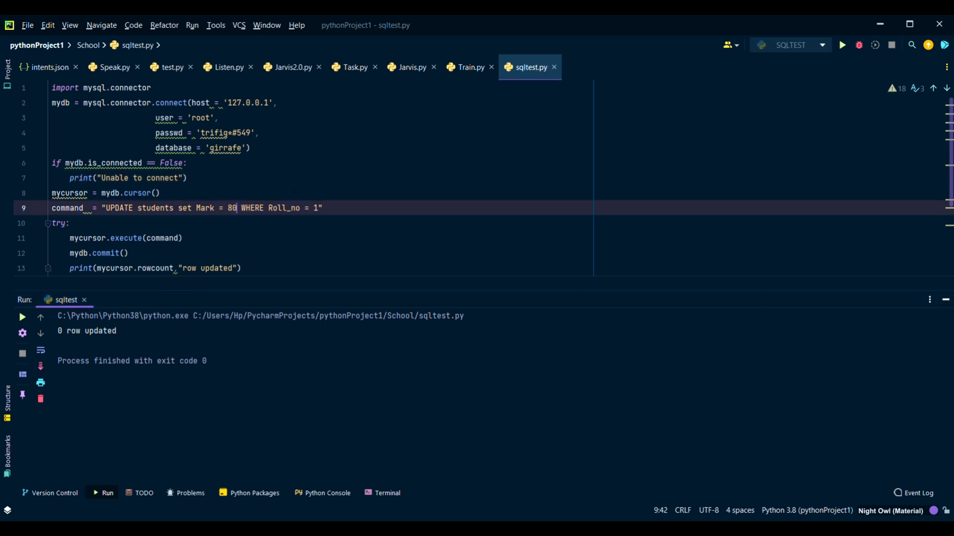
pyautogui.click(841, 45)
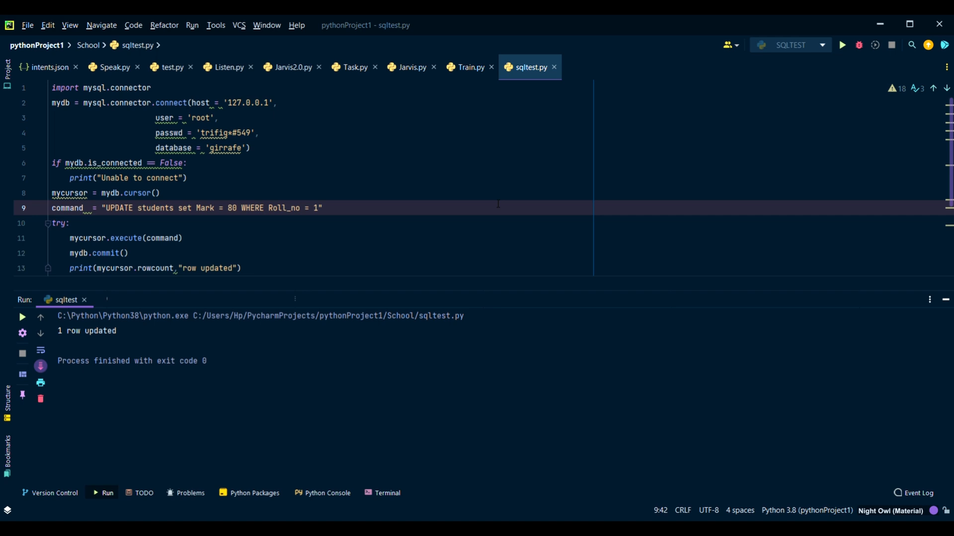
pyautogui.doubleClick(87, 331)
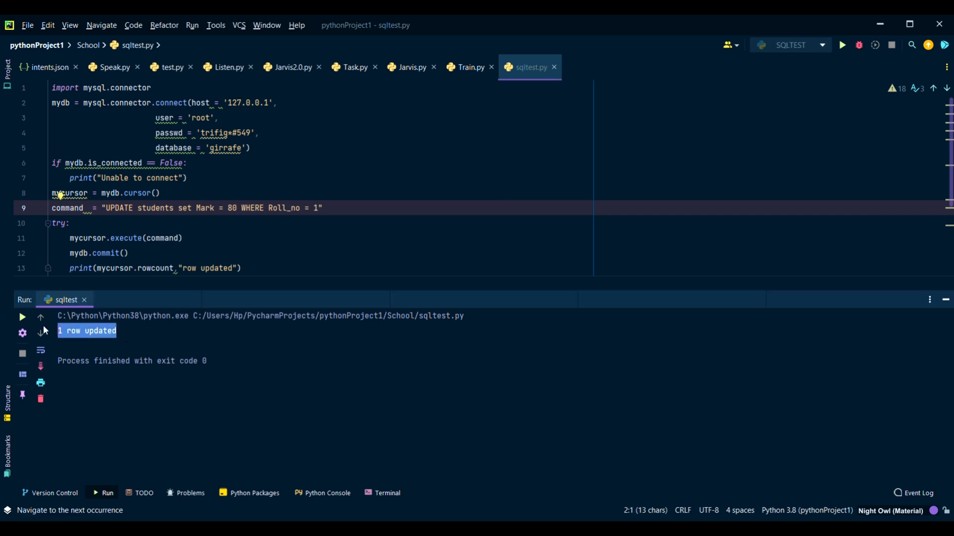